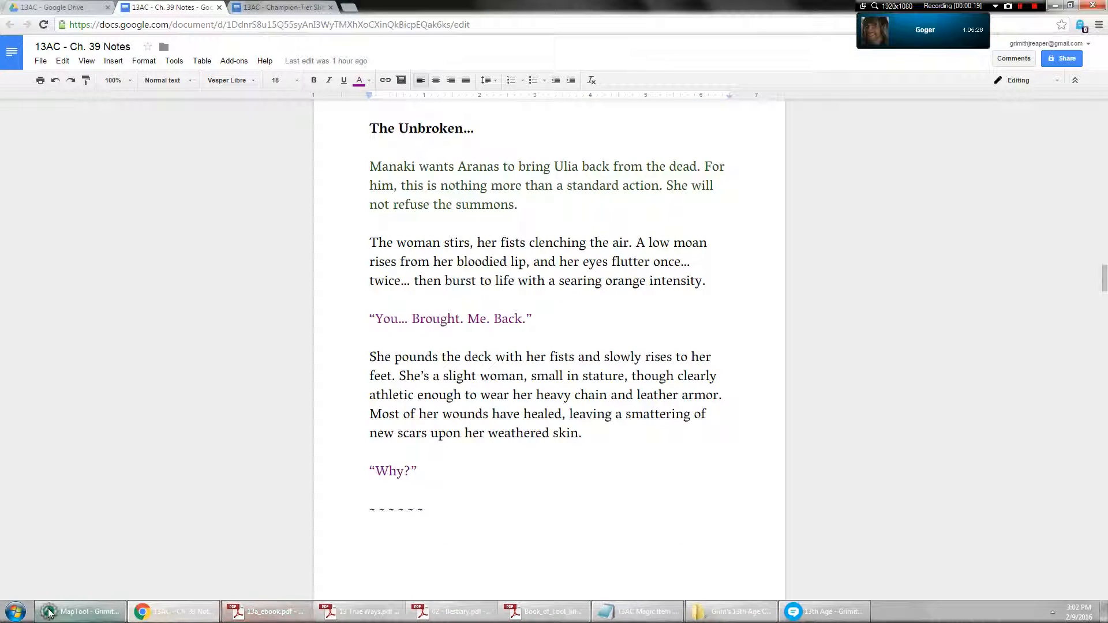
Switch to the MapTool Boat Trip session and briefly check Aranas Vaelduth's token stats.
{"action": "left_click", "coordinate": [78, 611]}
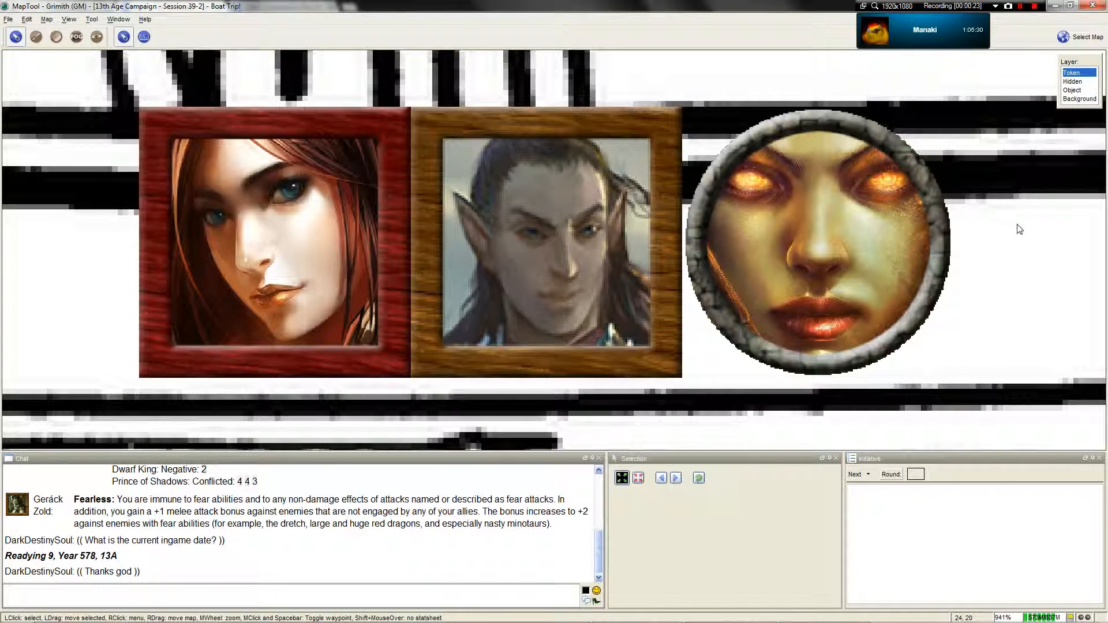
{"action": "mouse_move", "coordinate": [533, 202]}
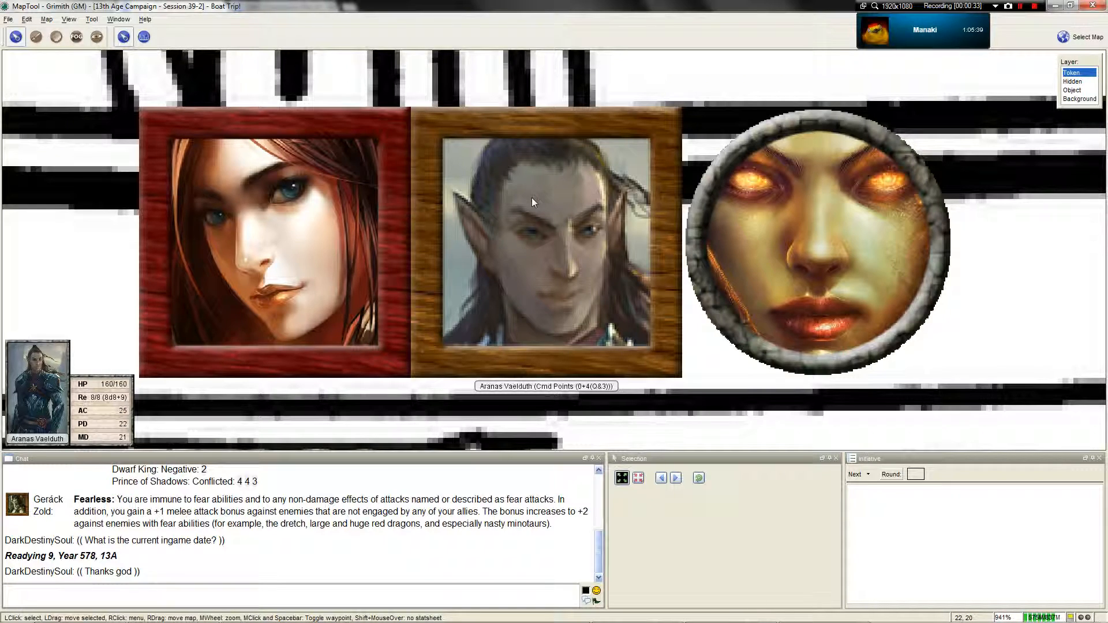
{"action": "mouse_move", "coordinate": [572, 213]}
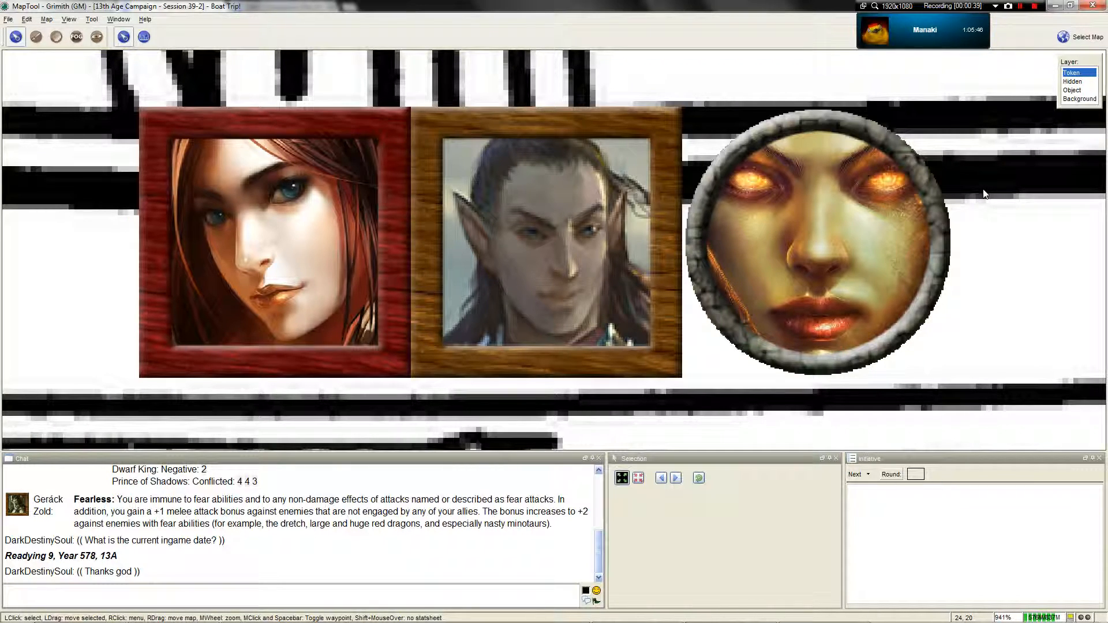
{"action": "left_click", "coordinate": [141, 611]}
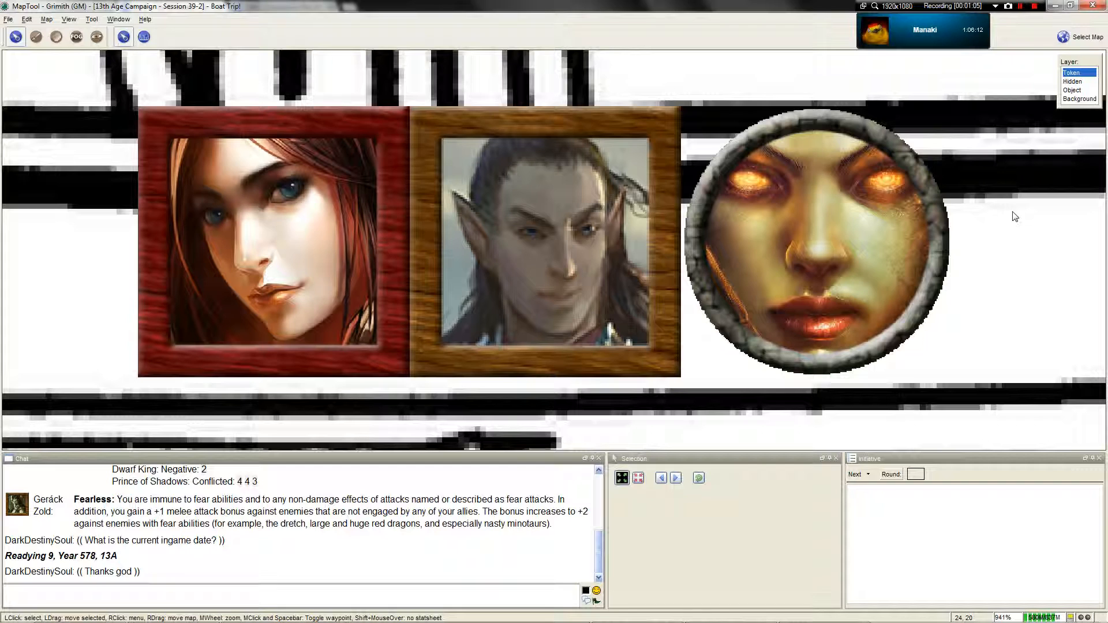
Return to the chapter 39 Google Docs notes at Ulia's Possible Answers section.
{"action": "left_click", "coordinate": [174, 611]}
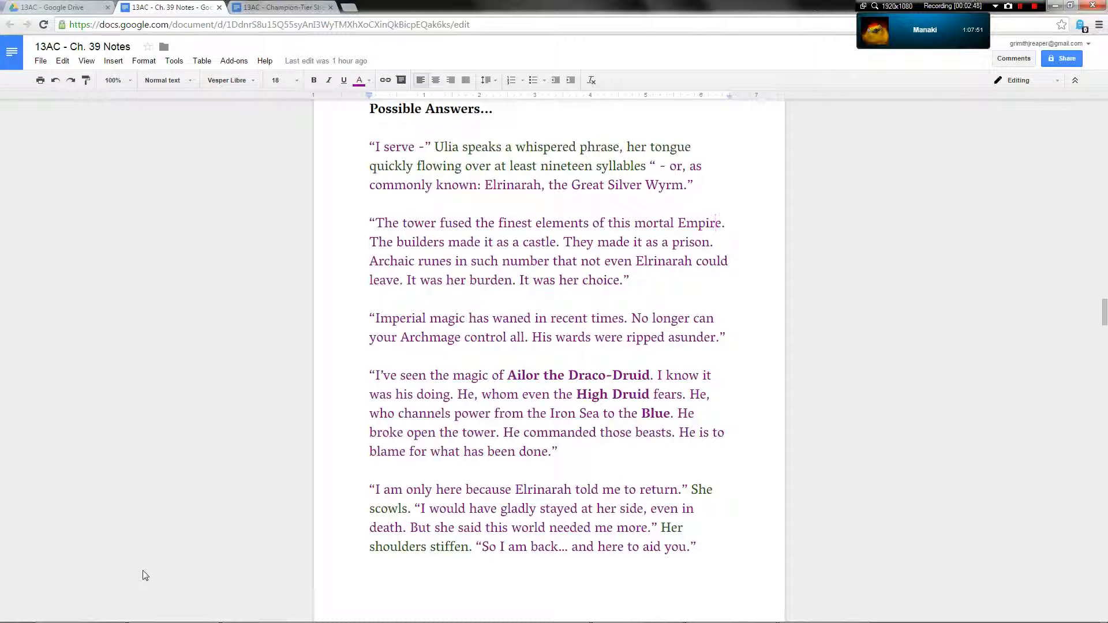
{"action": "left_click", "coordinate": [77, 611]}
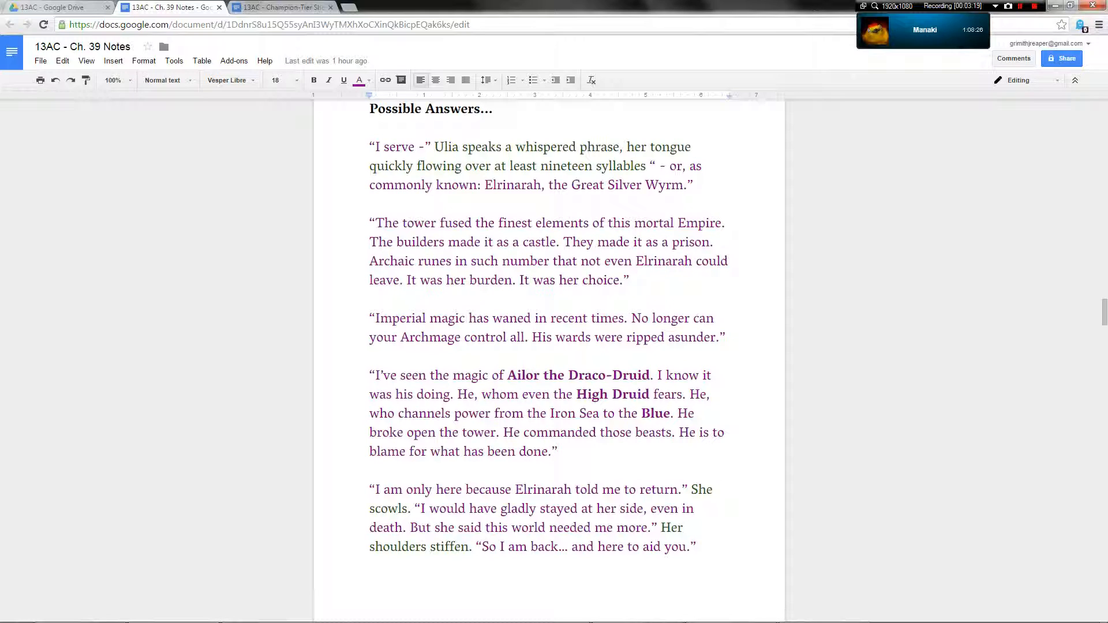
{"action": "left_click", "coordinate": [715, 222]}
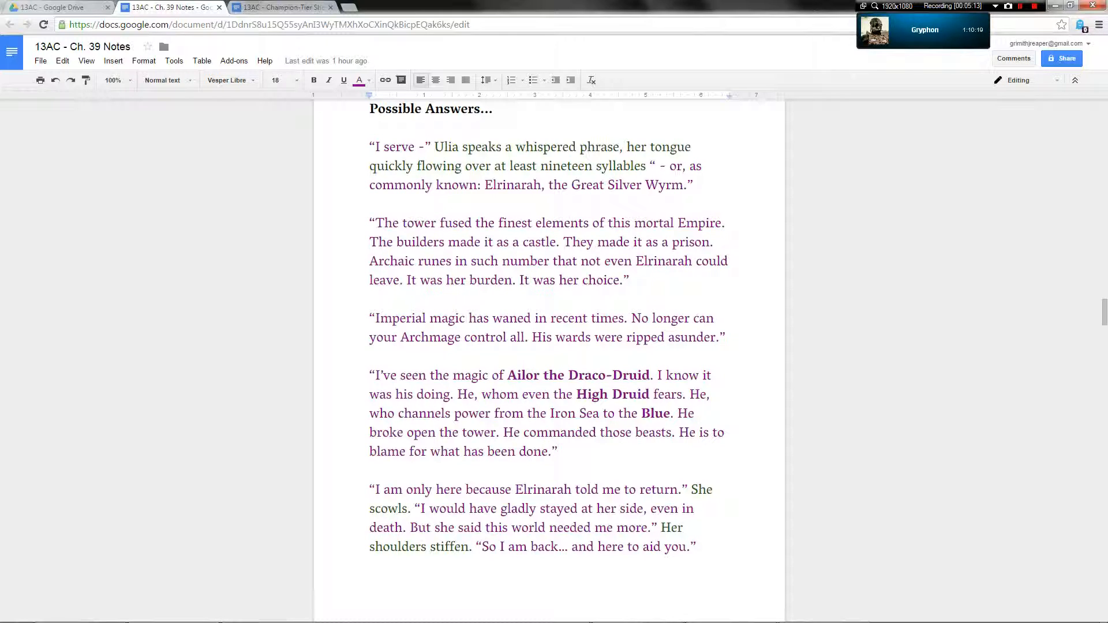
{"action": "left_click", "coordinate": [80, 611]}
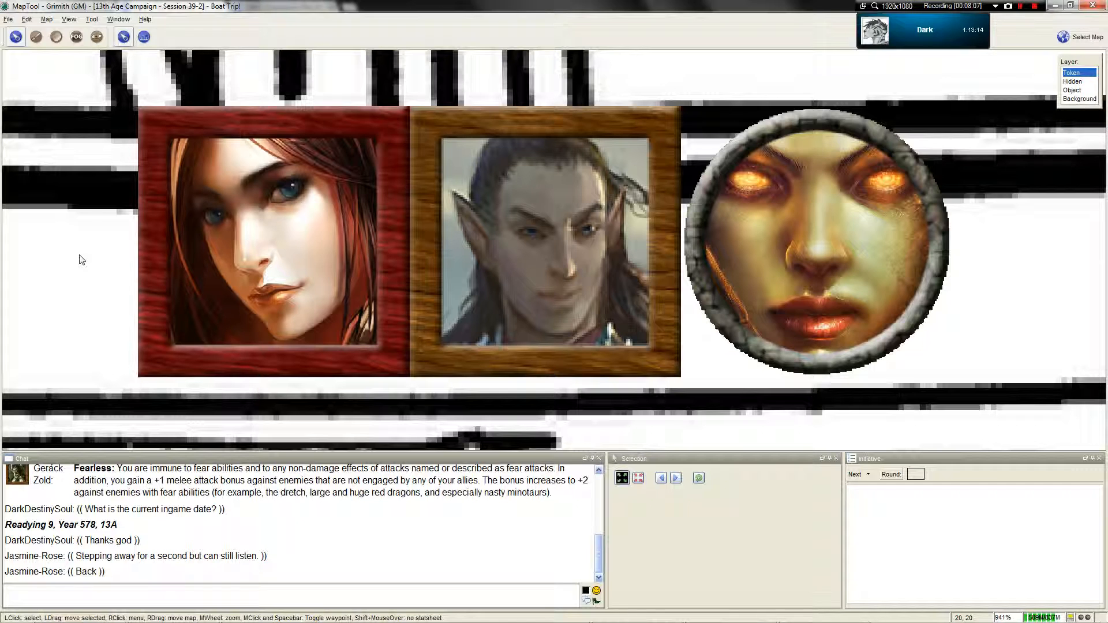
{"action": "mouse_move", "coordinate": [195, 272]}
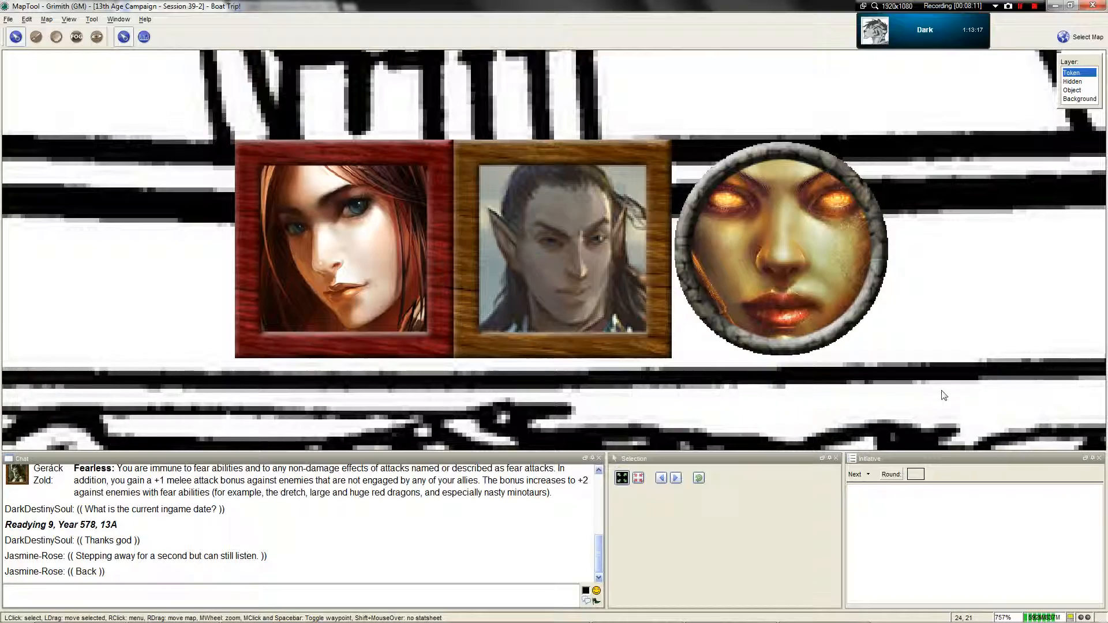
{"action": "scroll", "scroll_direction": "up", "scroll_amount": 3}
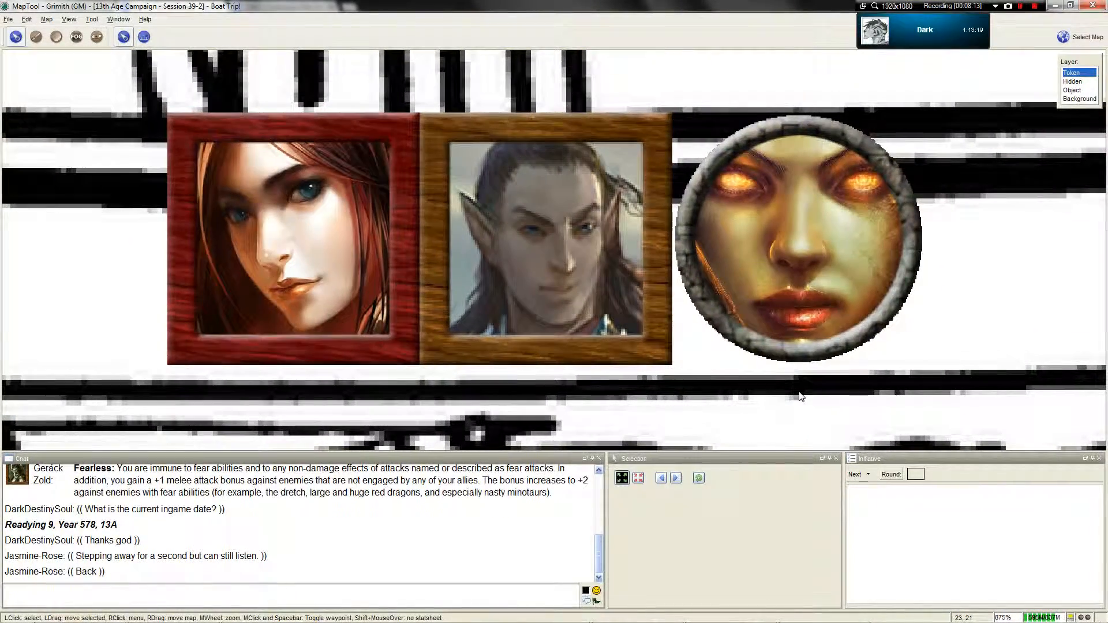
{"action": "scroll", "scroll_direction": "down", "scroll_amount": 3}
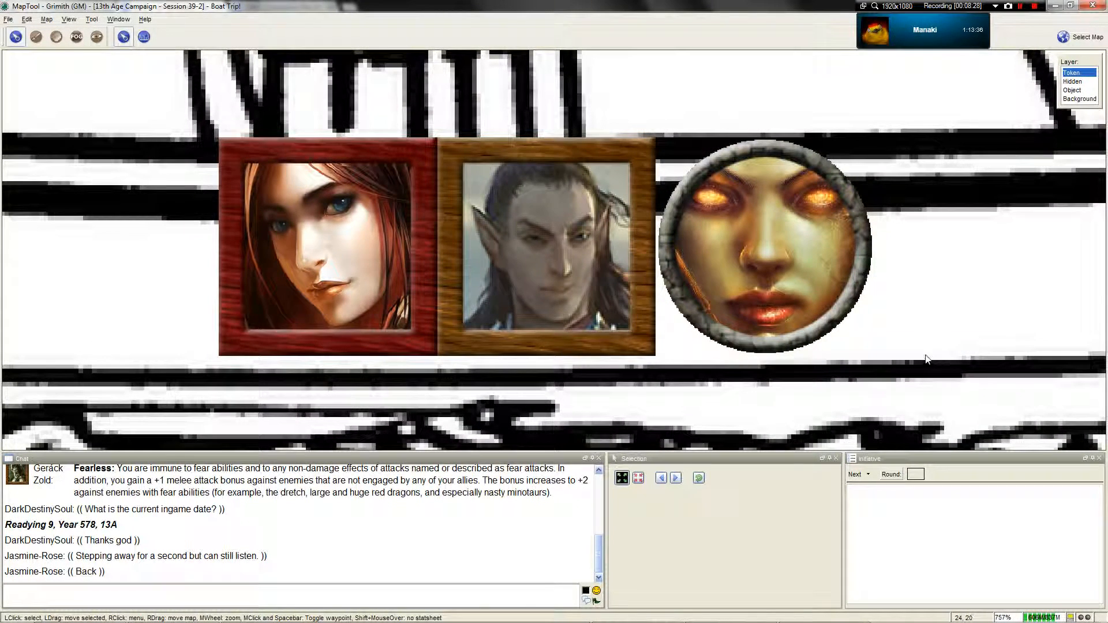
{"action": "mouse_move", "coordinate": [880, 334]}
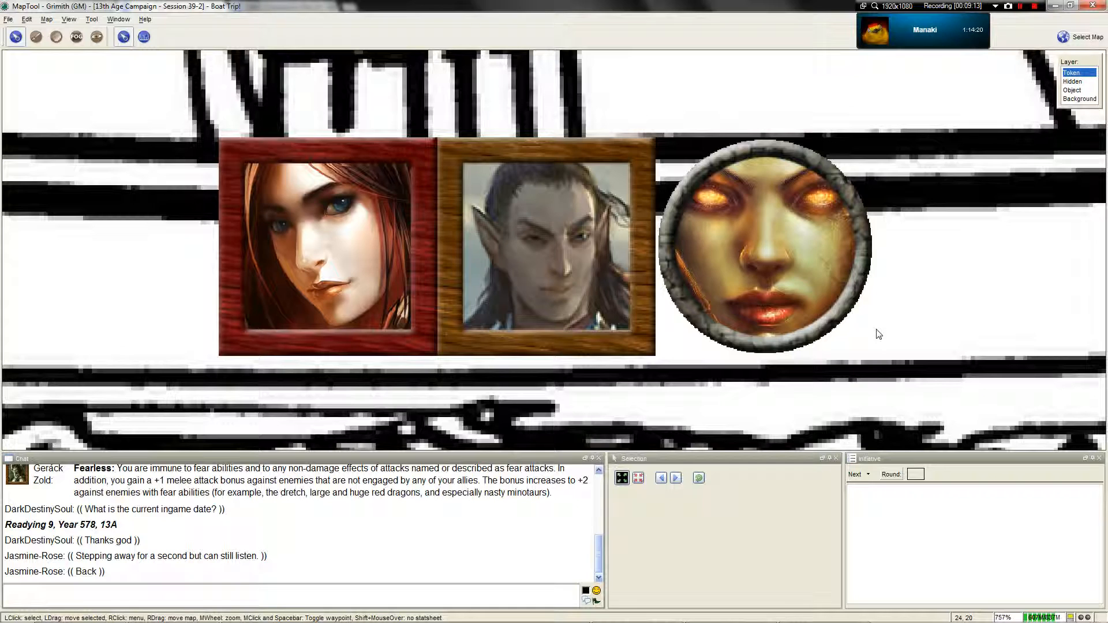
{"action": "mouse_move", "coordinate": [929, 217]}
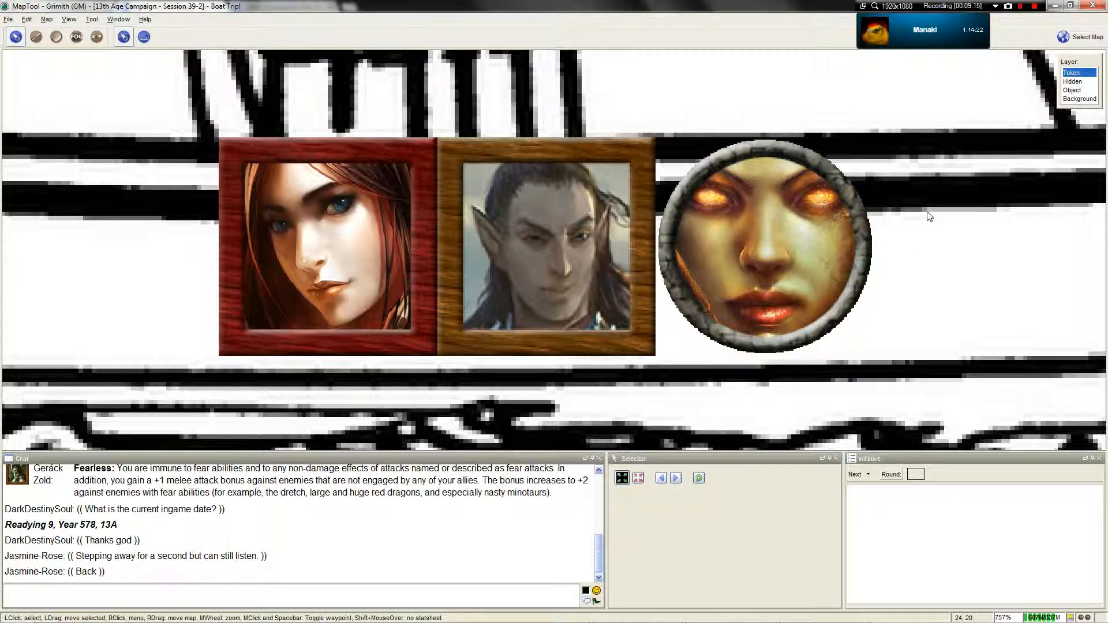
{"action": "scroll", "scroll_direction": "down", "scroll_amount": 3}
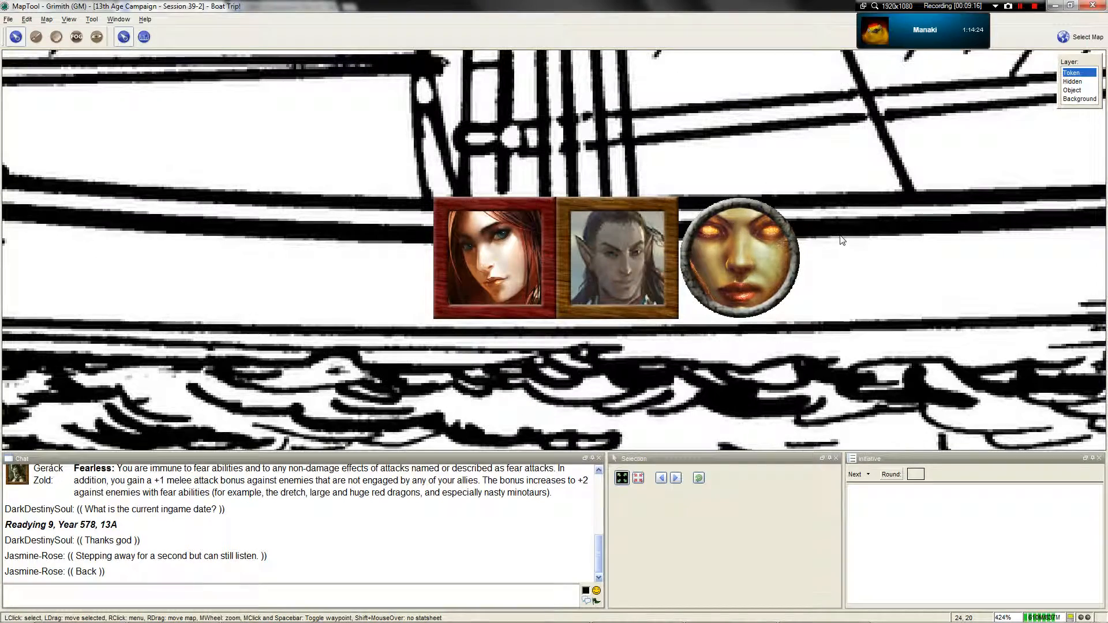
{"action": "scroll", "scroll_direction": "down", "scroll_amount": 3}
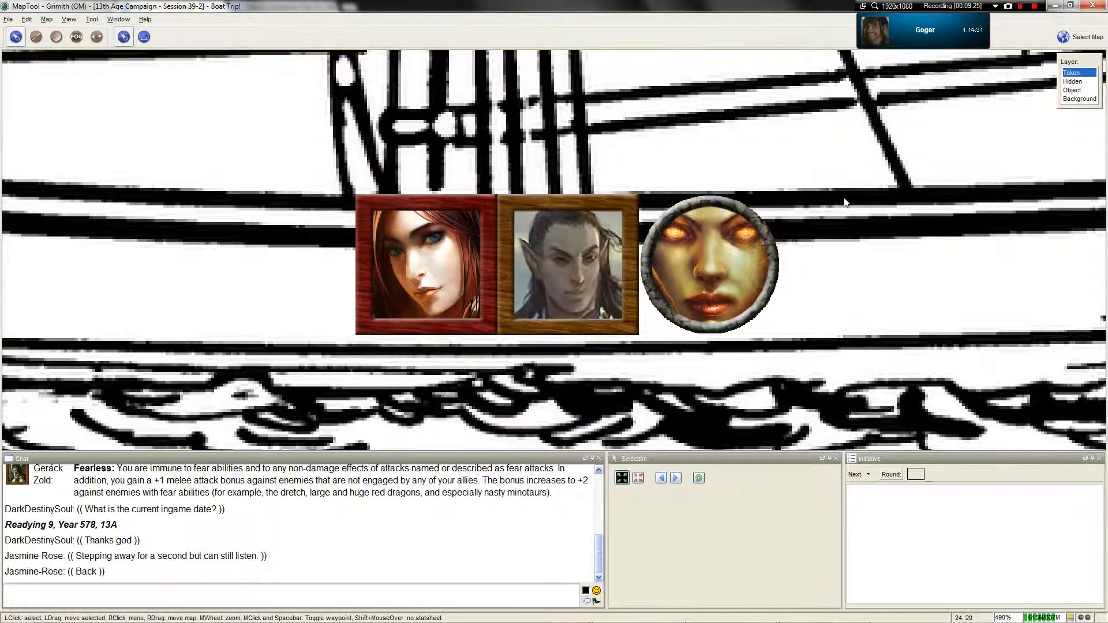
{"action": "scroll", "scroll_direction": "down", "scroll_amount": 3}
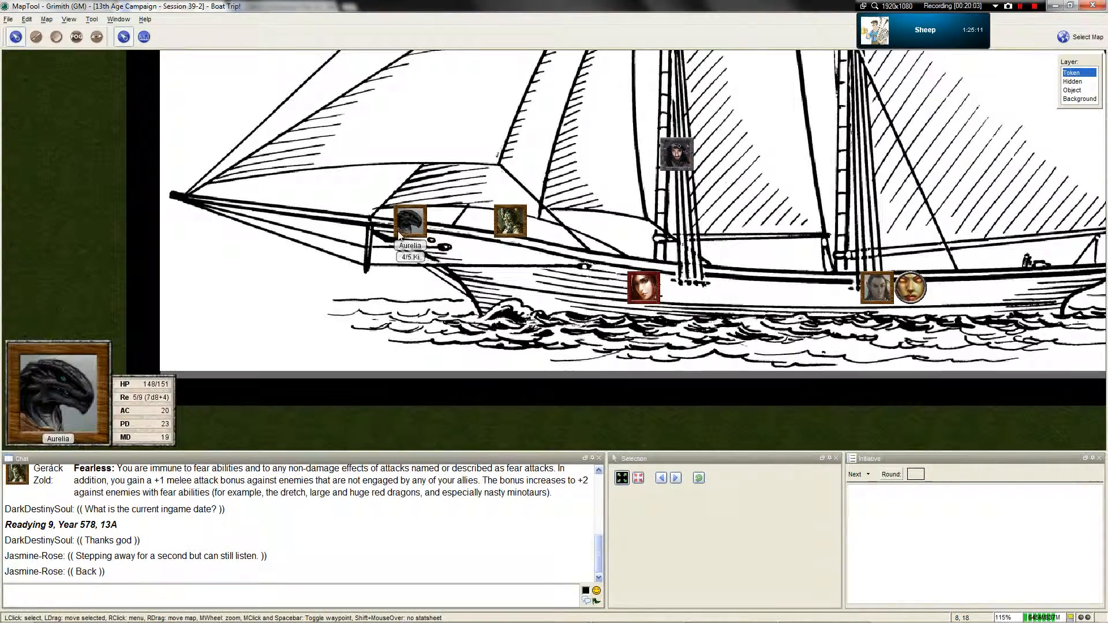
Zoom out and switch to the Reserve Map of spare NPC and monster tokens.
{"action": "scroll", "scroll_direction": "down", "scroll_amount": 3}
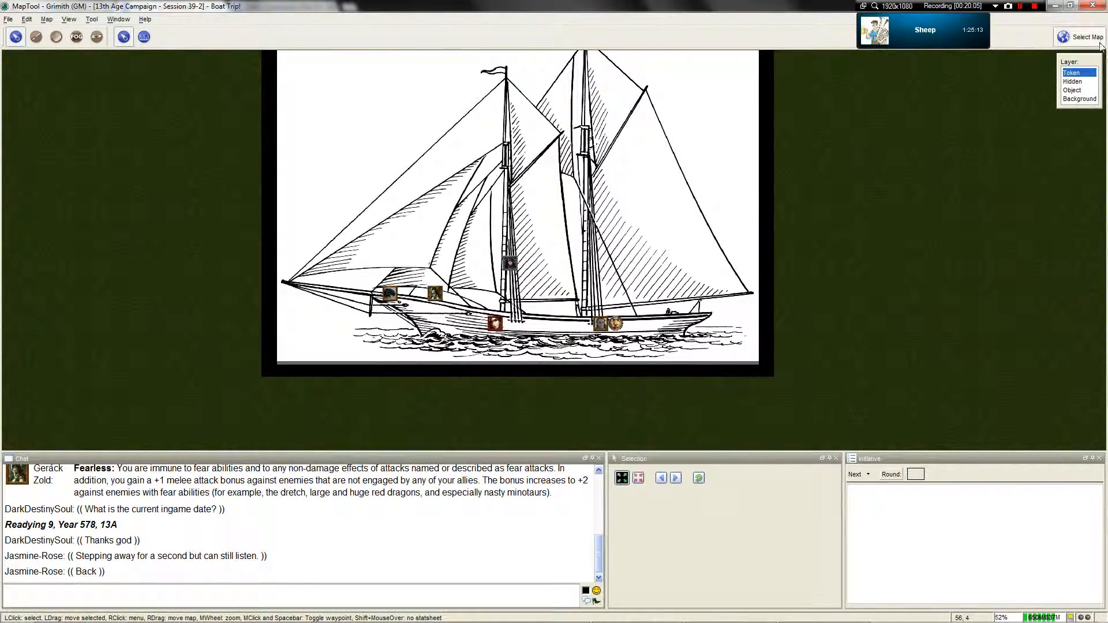
{"action": "left_click", "coordinate": [1086, 37]}
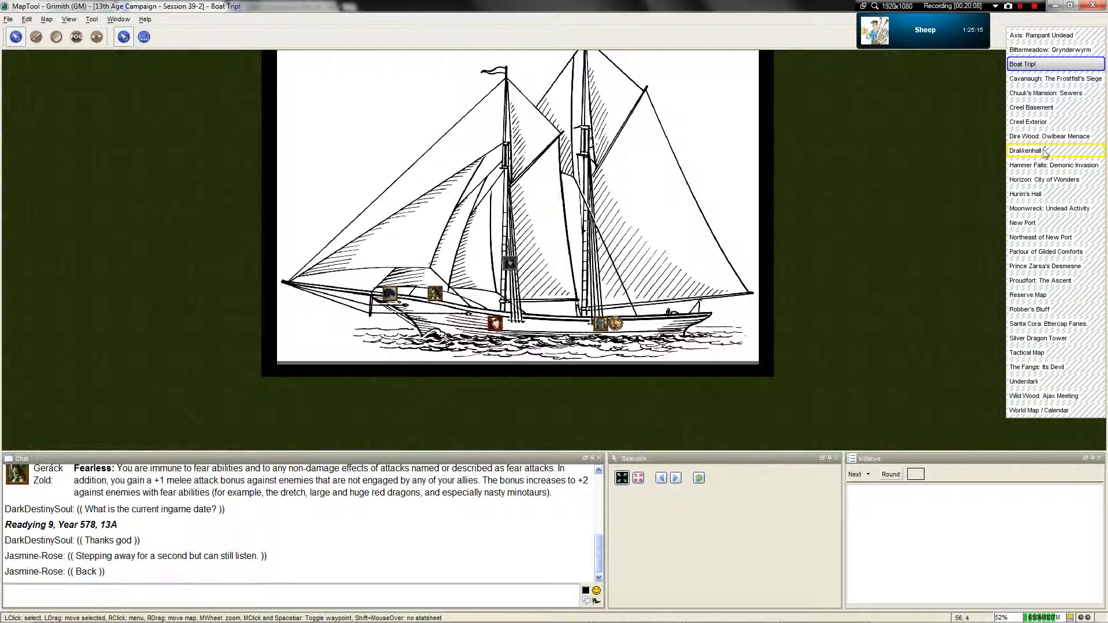
{"action": "mouse_move", "coordinate": [973, 334]}
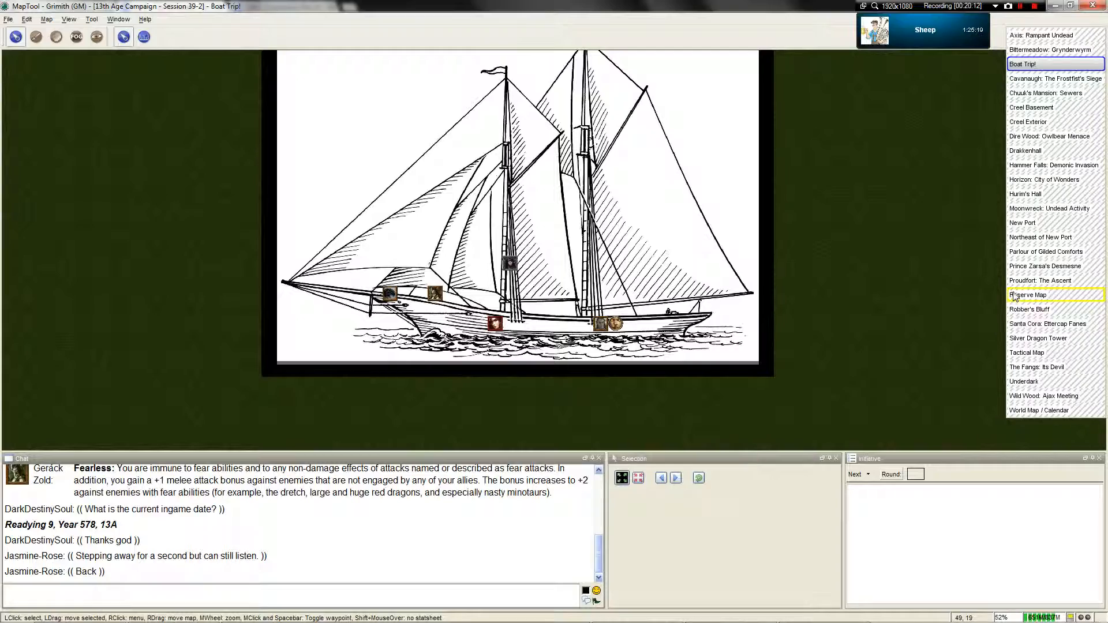
{"action": "left_click", "coordinate": [1029, 295]}
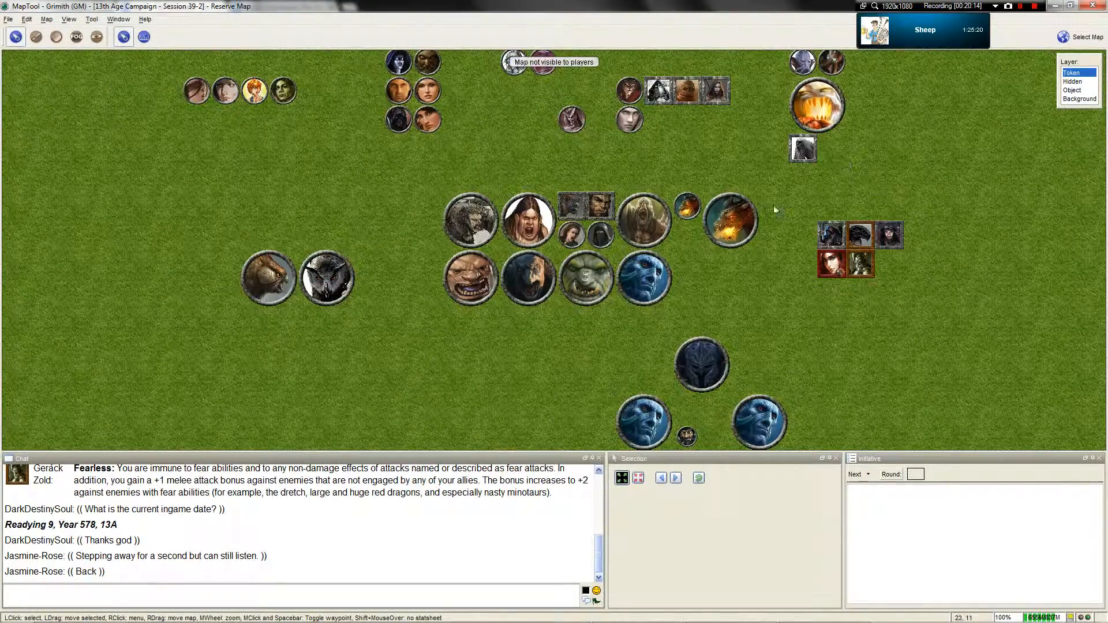
Review Axilya "The Gloom"'s token details and close the editor without changes.
{"action": "double_click", "coordinate": [628, 87]}
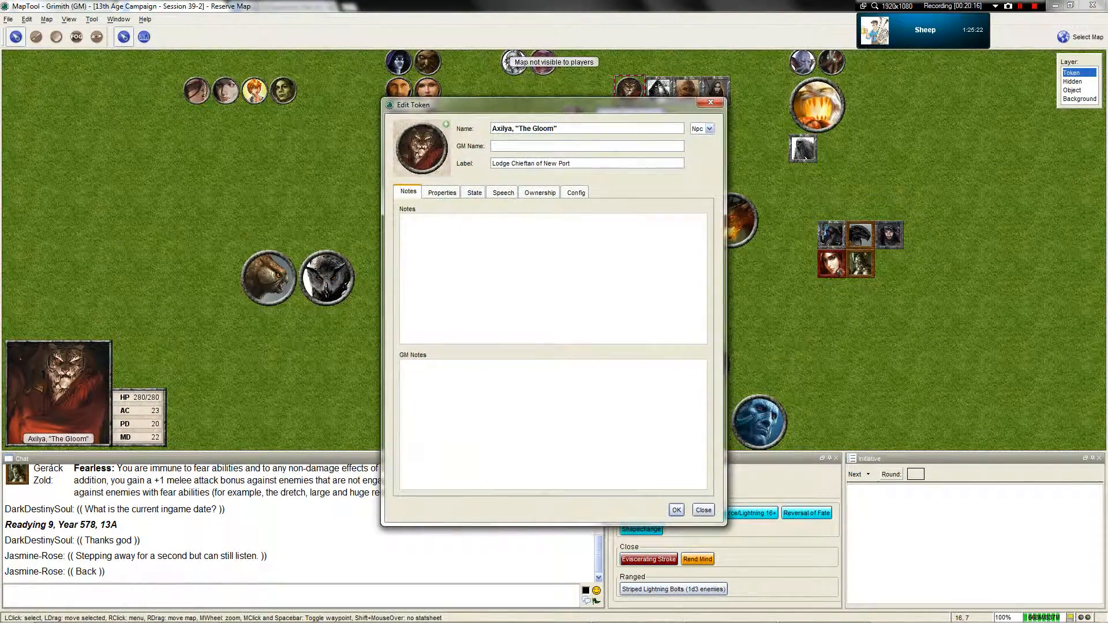
{"action": "left_click", "coordinate": [701, 509]}
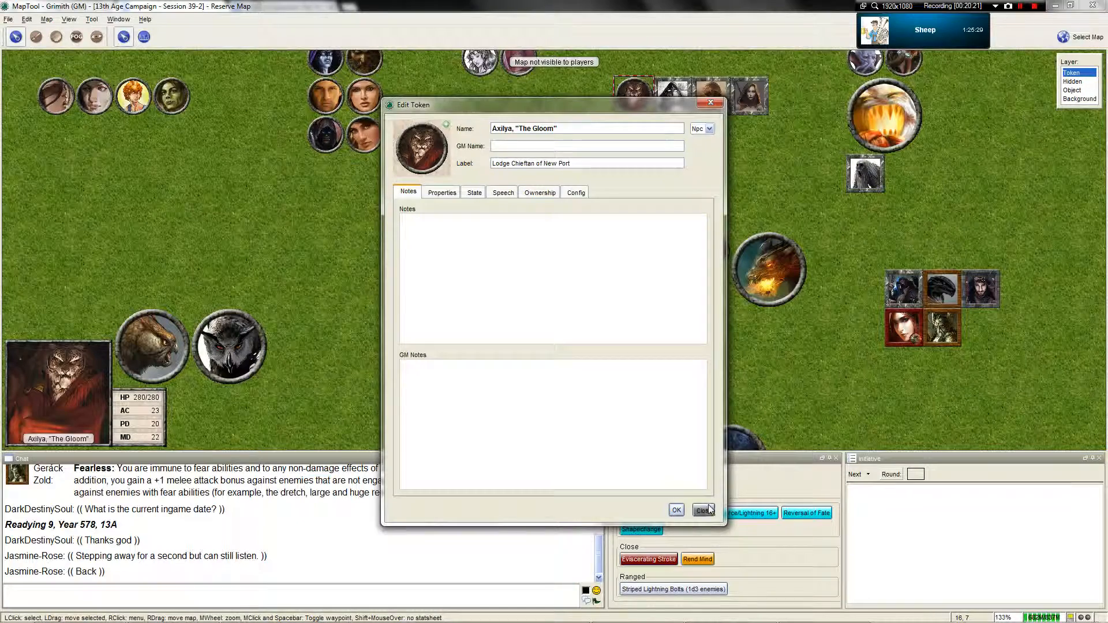
{"action": "left_click", "coordinate": [704, 510]}
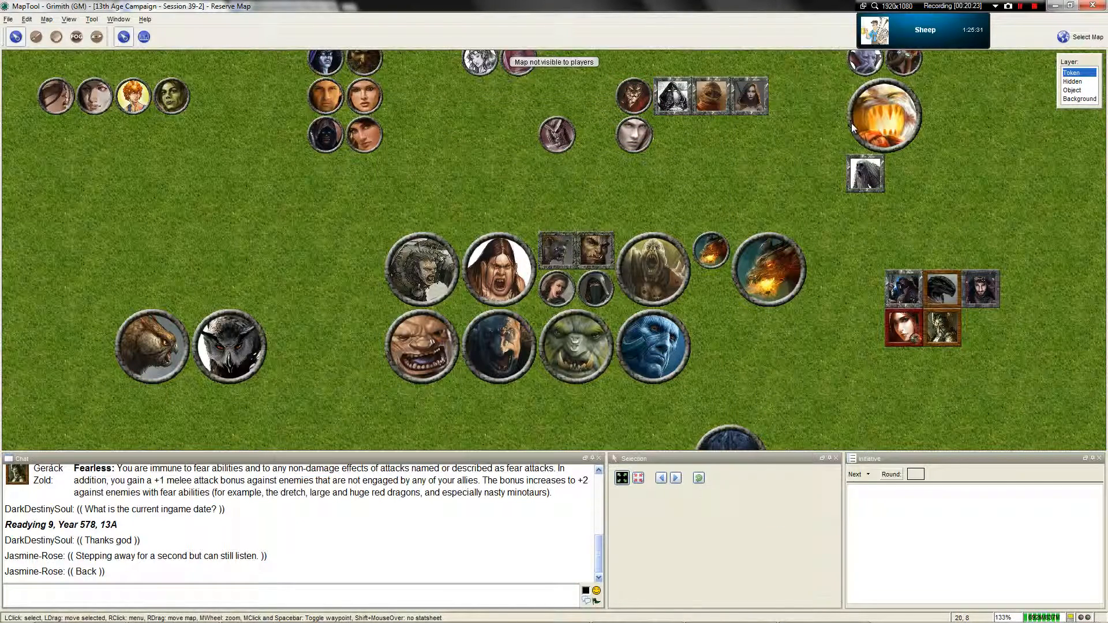
{"action": "left_click", "coordinate": [1085, 37]}
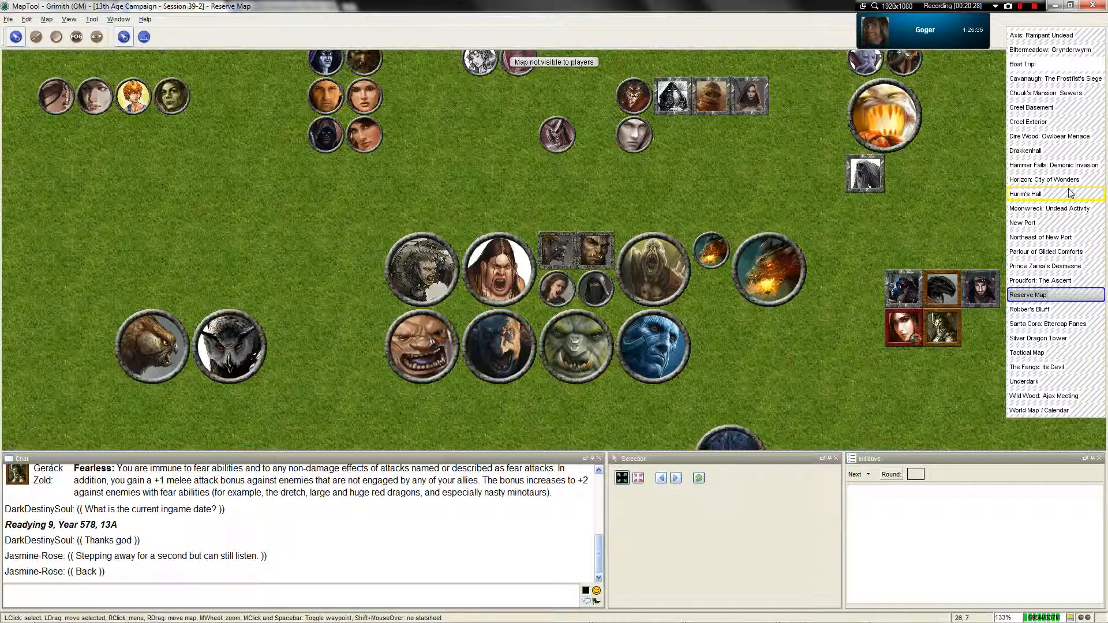
Switch to Horizon: City of Wonders and drag Axilya's token up across the grass.
{"action": "left_click", "coordinate": [1044, 178]}
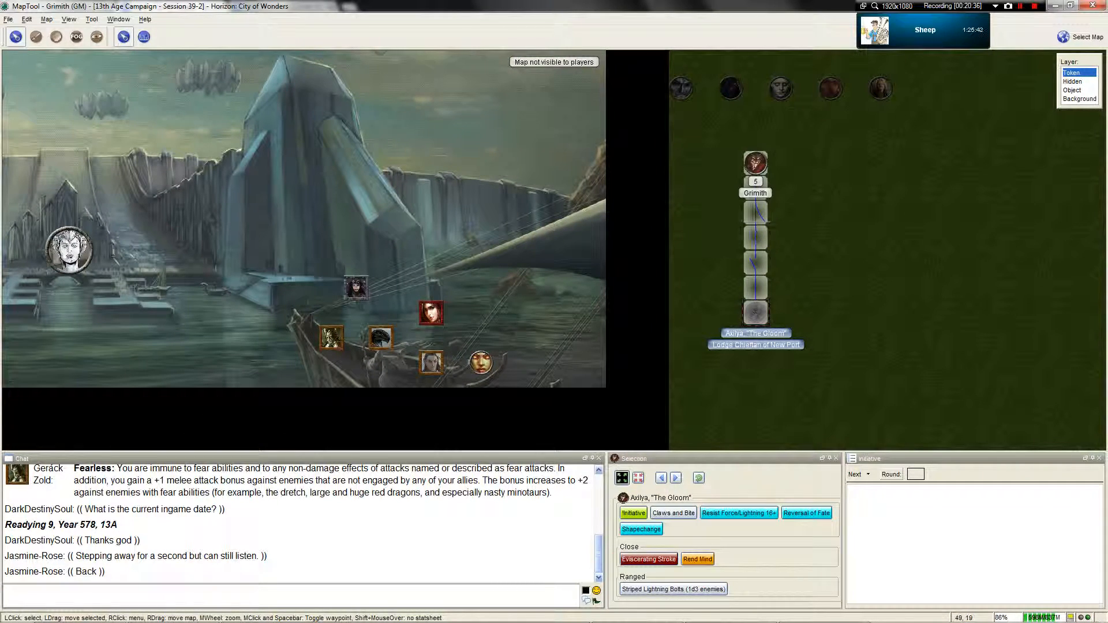
{"action": "left_click_drag", "start_coordinate": [755, 161], "coordinate": [780, 281]}
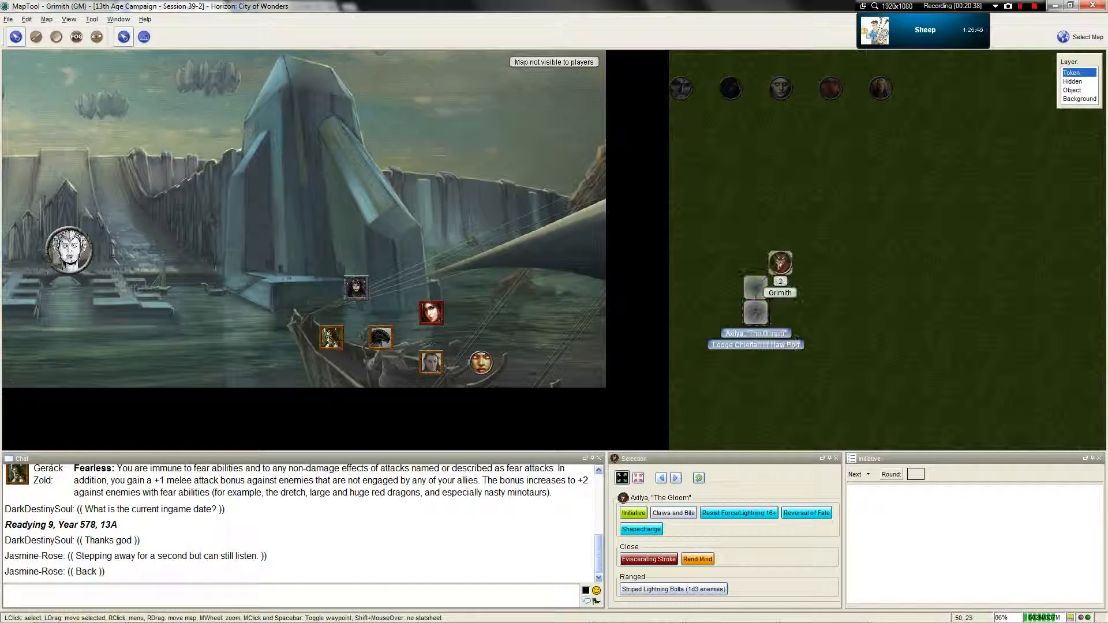
{"action": "left_click_drag", "start_coordinate": [779, 265], "coordinate": [780, 138]}
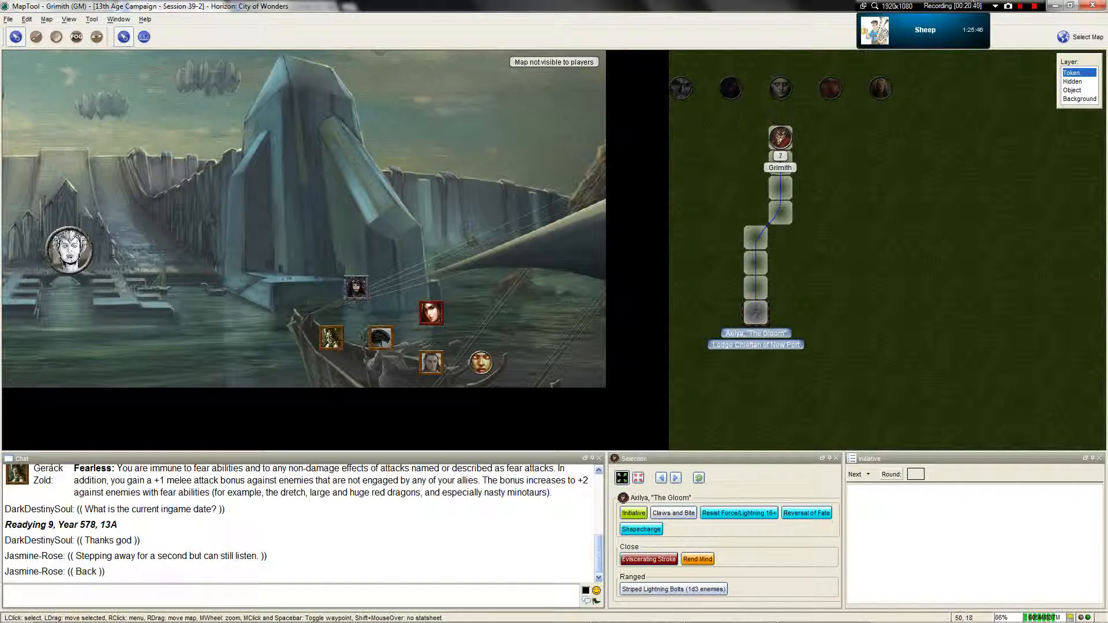
{"action": "left_click_drag", "start_coordinate": [780, 138], "coordinate": [780, 264]}
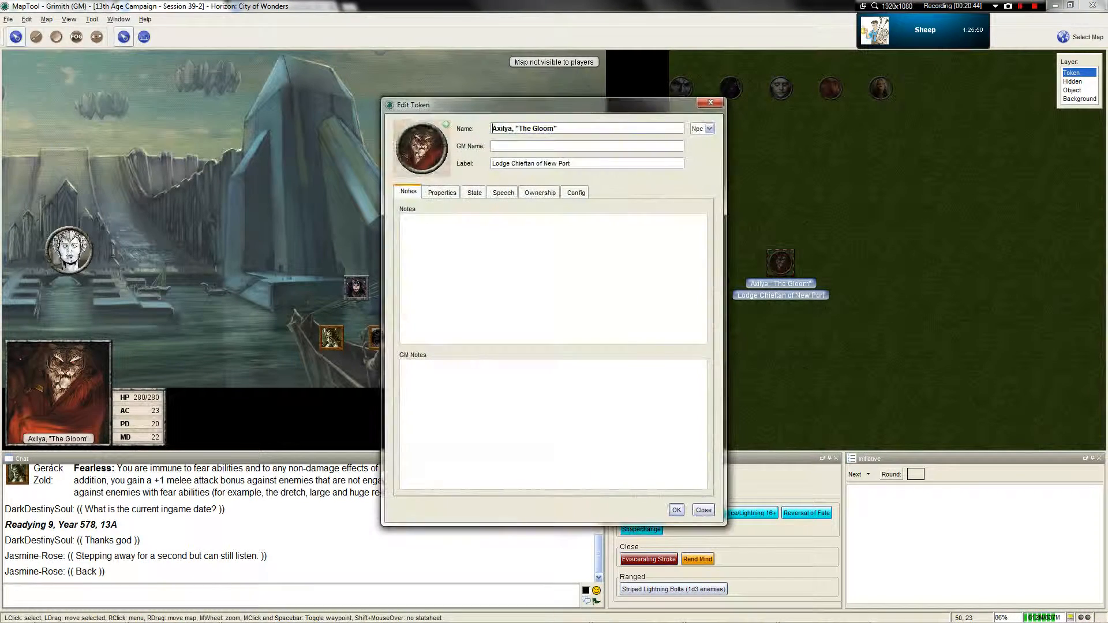
Clear the 'Lodge Chieftain of New Port' label from Axilya's token and save.
{"action": "triple_click", "coordinate": [530, 164]}
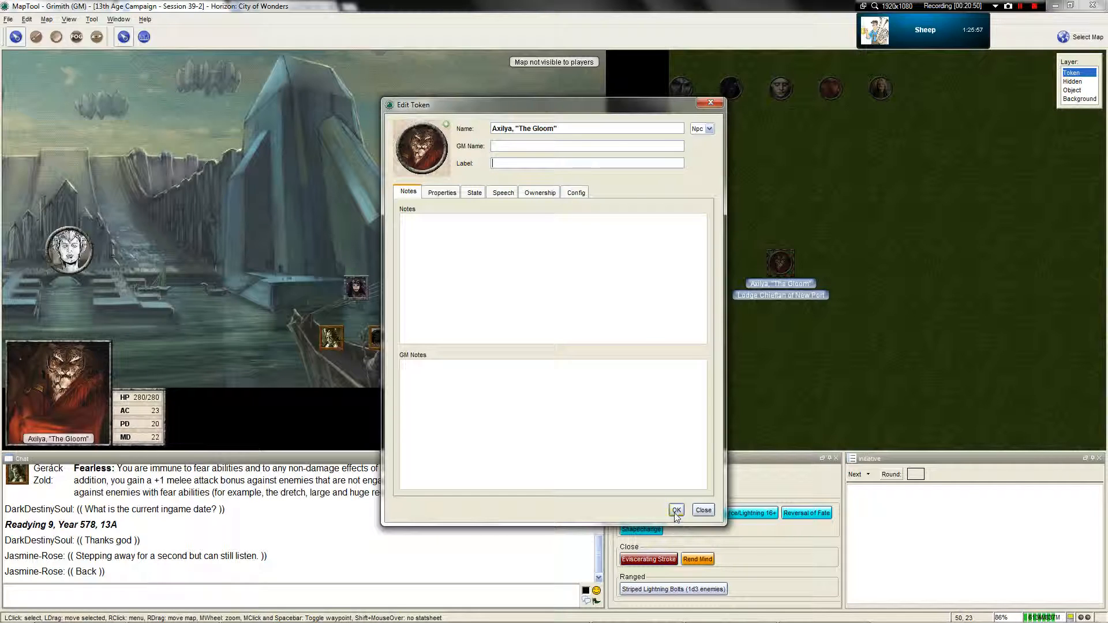
{"action": "left_click", "coordinate": [674, 510]}
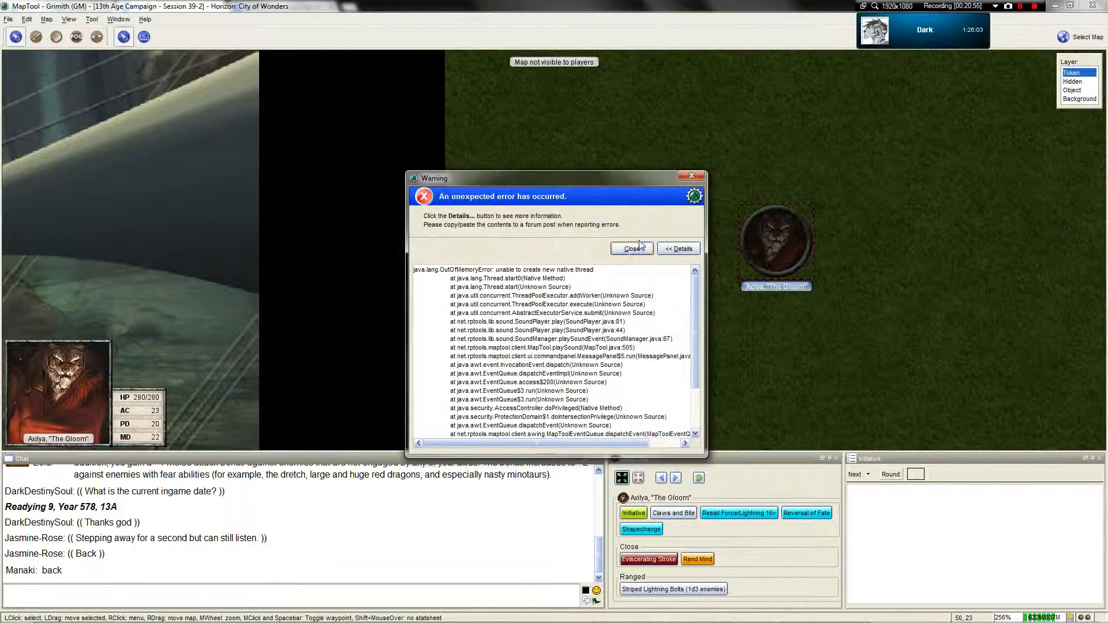
Close the Java error warning and type '/ooc okey-doke … Java error. TIME TO SHUT DOWN THE SERVER!'.
{"action": "left_click", "coordinate": [631, 248]}
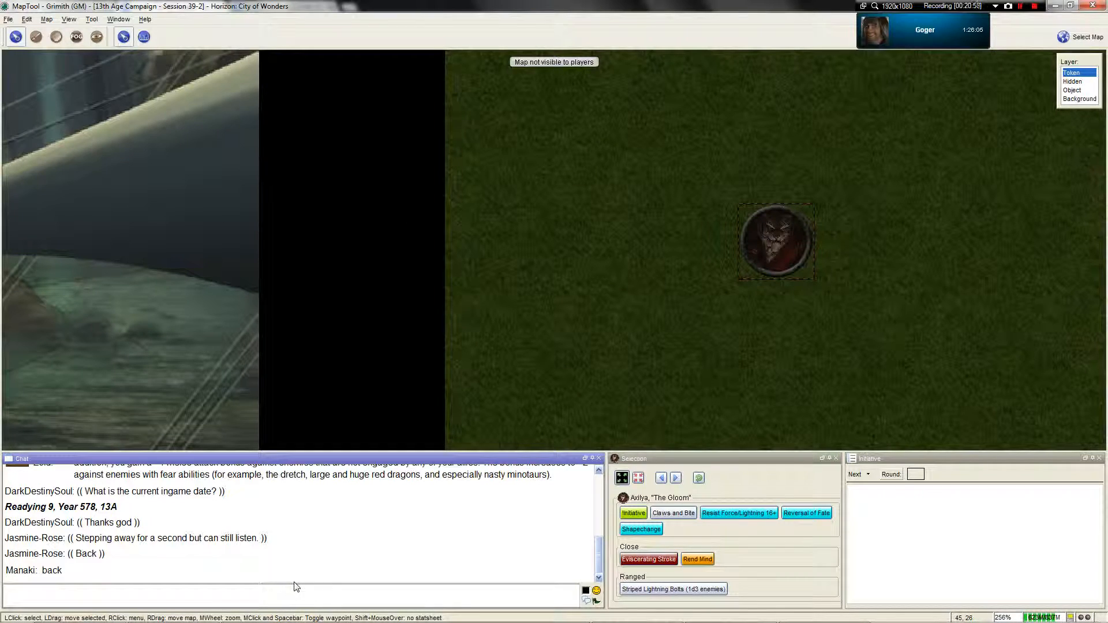
{"action": "type", "text": "/ooc okey-dokey, you sending me that me"}
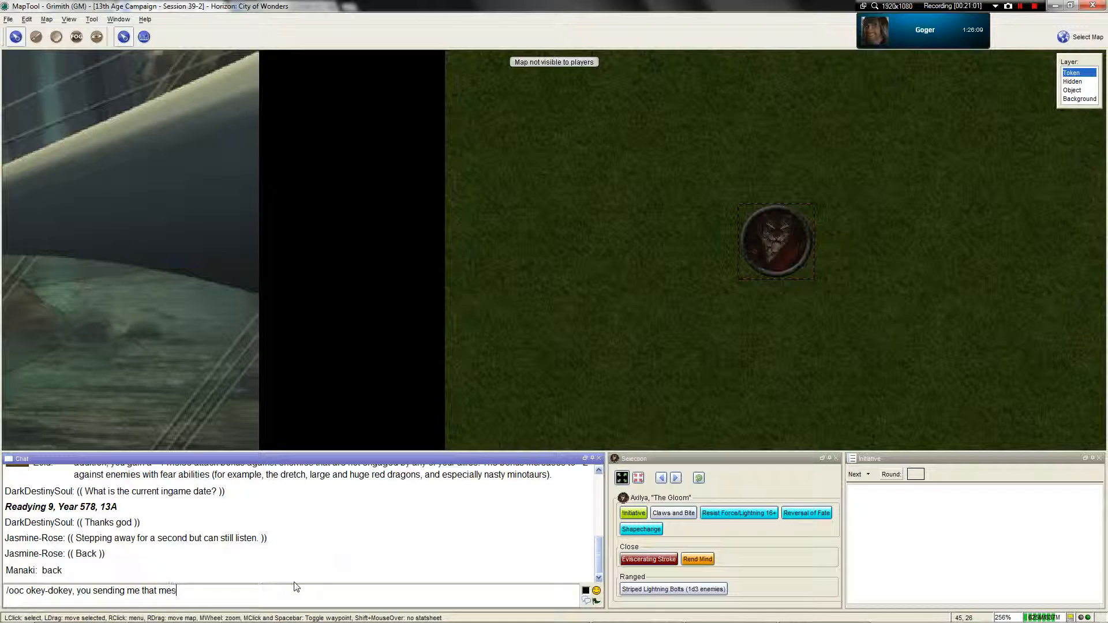
{"action": "type", "text": "sage gave me a Java"}
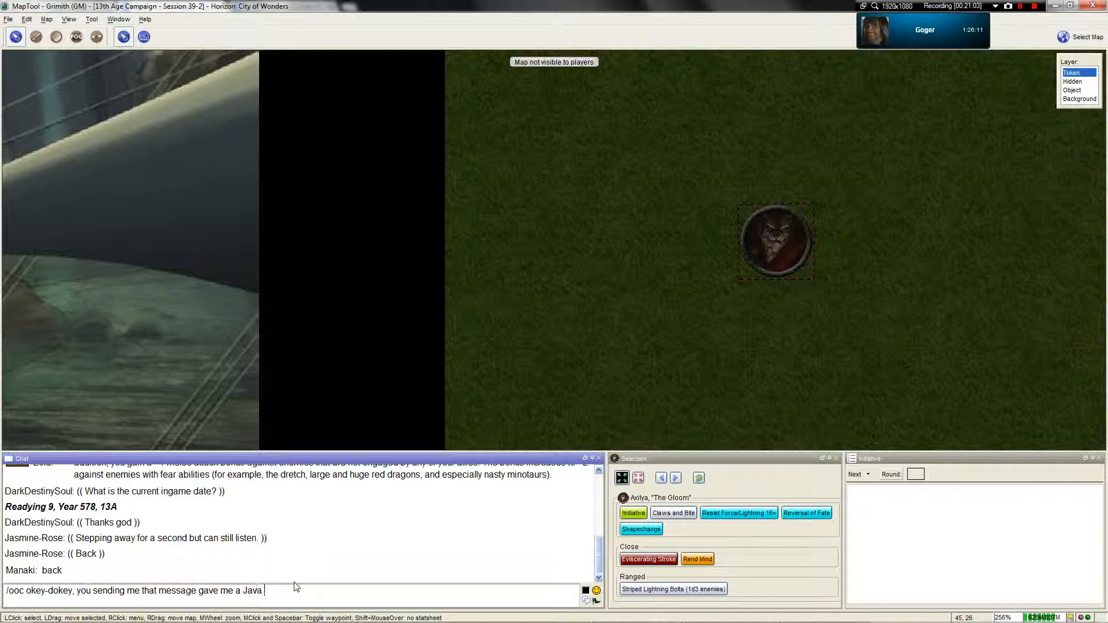
{"action": "type", "text": "error."}
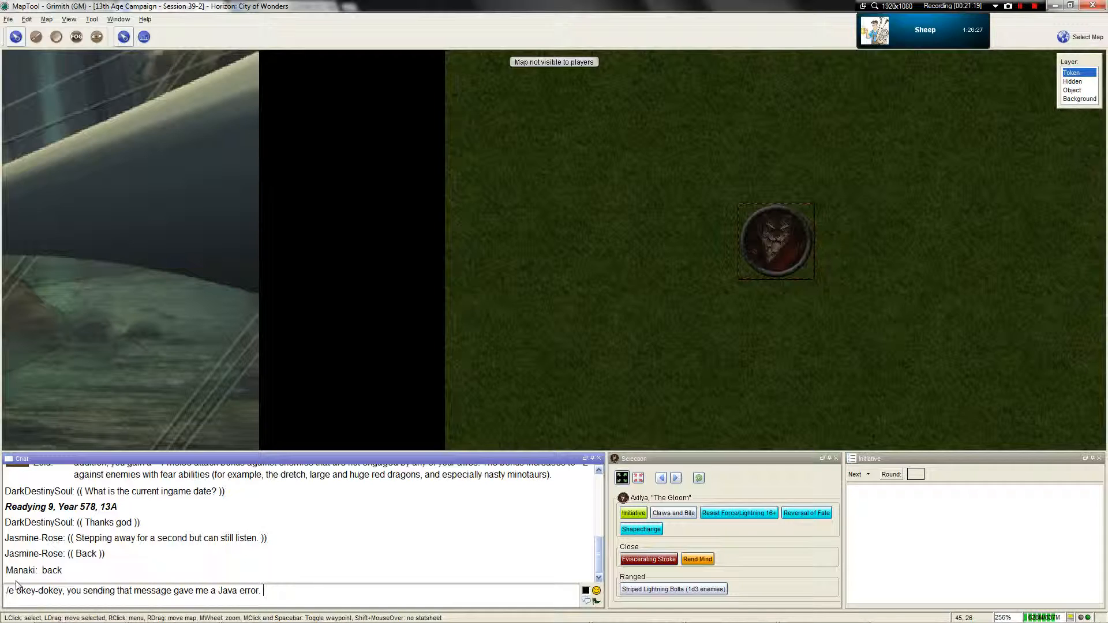
{"action": "type", "text": "TIME TO SHUT DOWN THE S"}
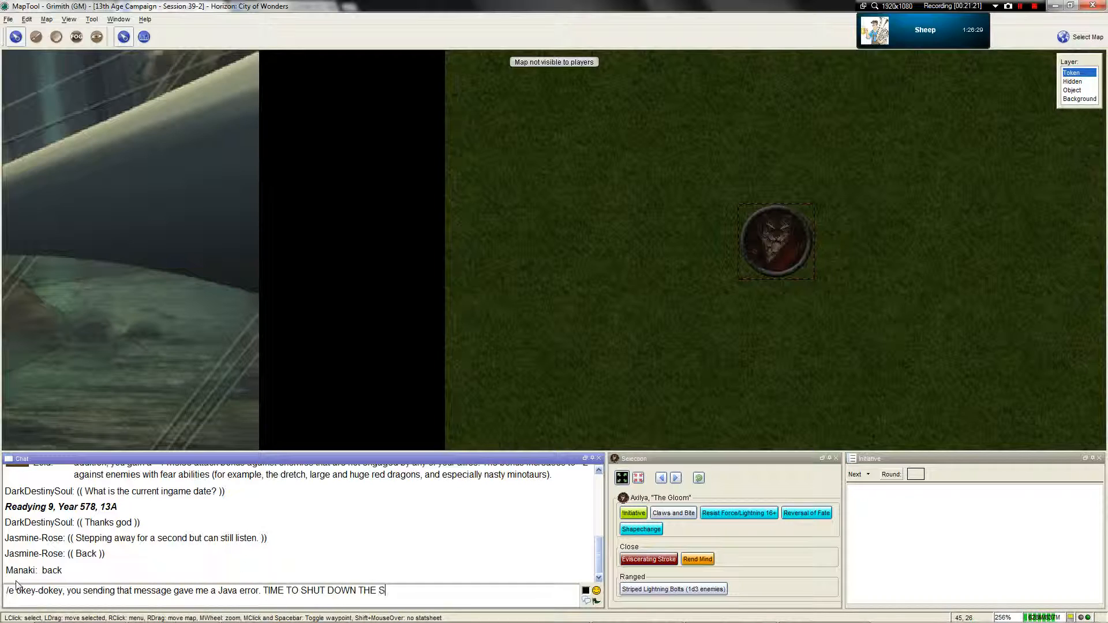
{"action": "type", "text": "ERVER!"}
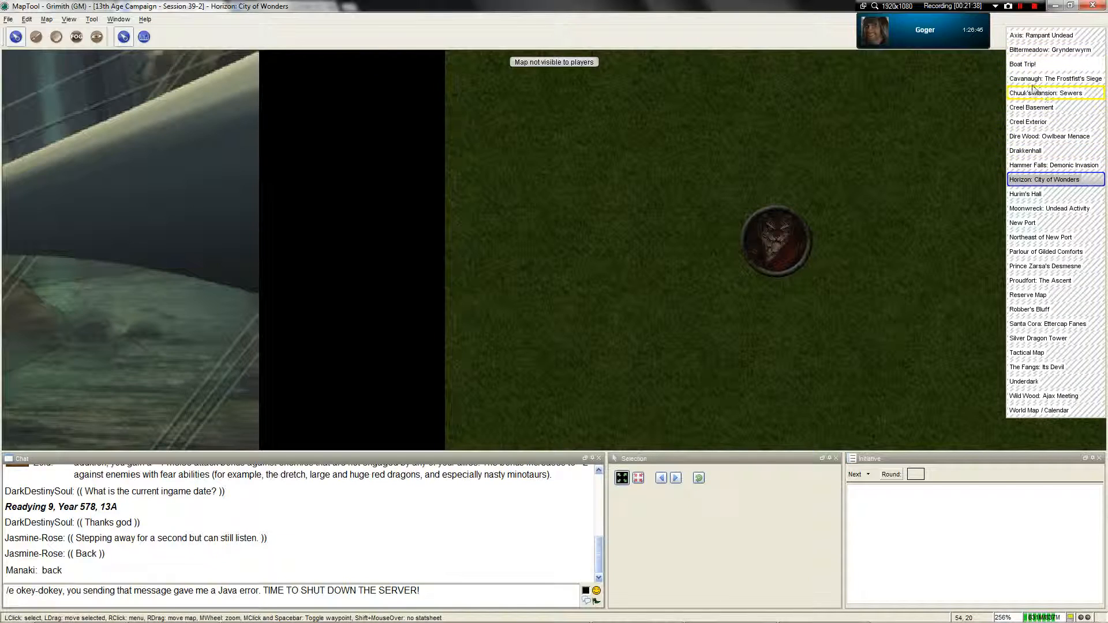
Switch to the Boat Trip! map and zoom out to show the whole ship.
{"action": "left_click", "coordinate": [1022, 64]}
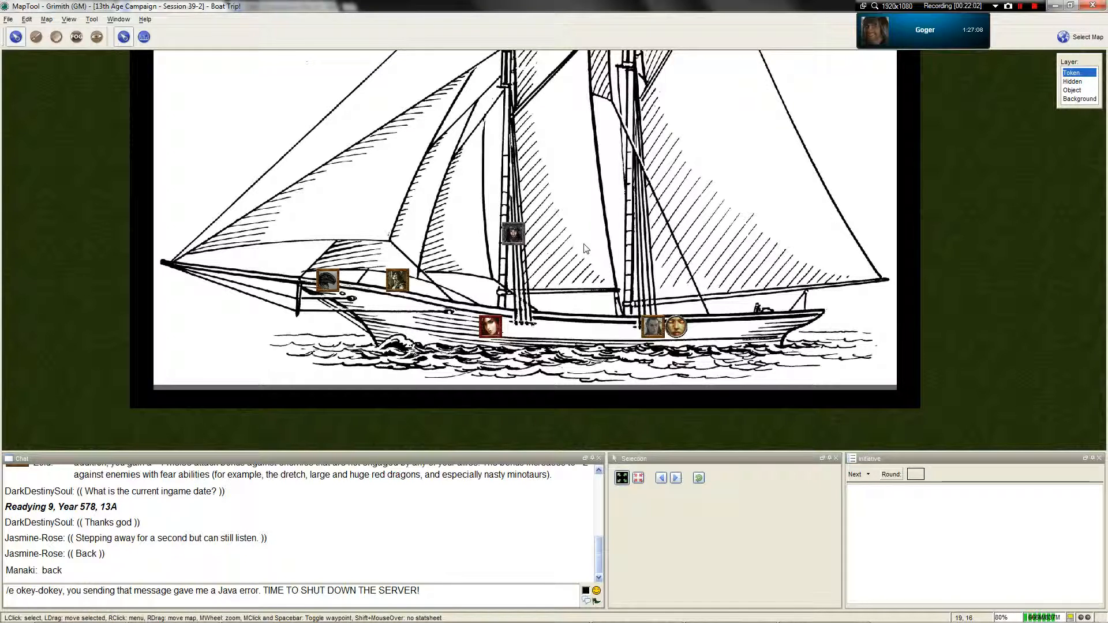
{"action": "mouse_move", "coordinate": [609, 236]}
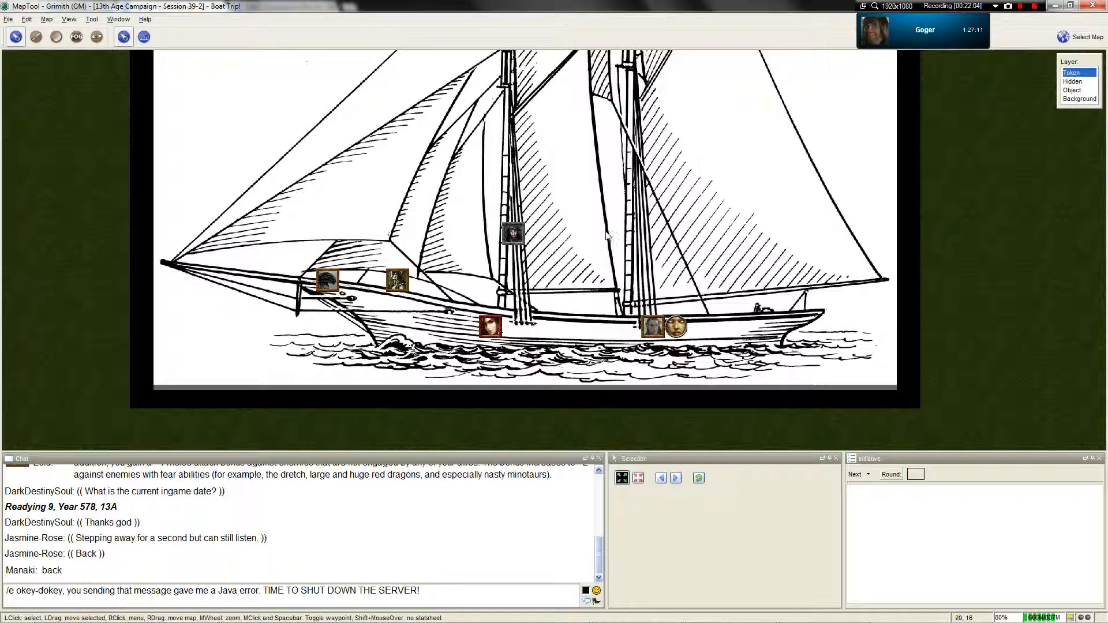
{"action": "scroll", "scroll_direction": "down", "scroll_amount": 3}
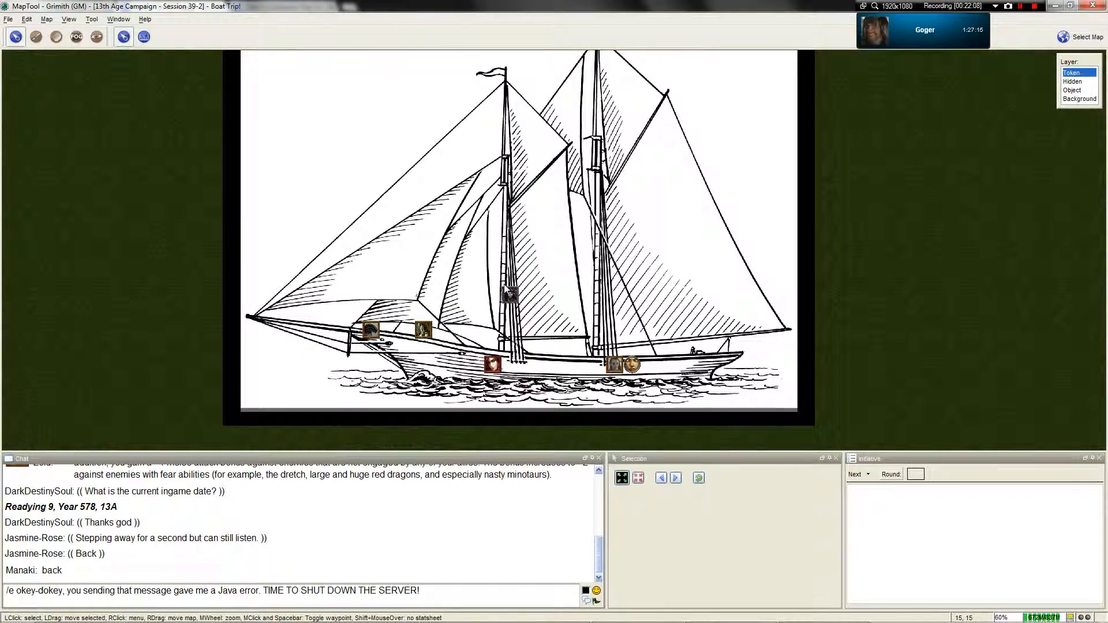
{"action": "scroll", "scroll_direction": "down", "scroll_amount": 3}
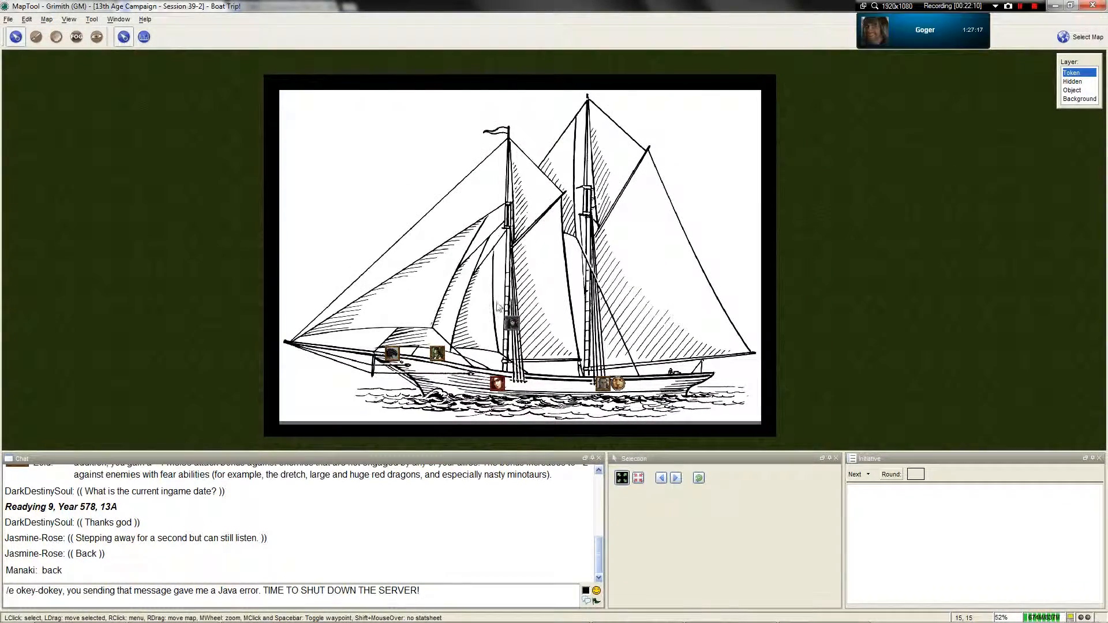
{"action": "scroll", "scroll_direction": "up", "scroll_amount": 3}
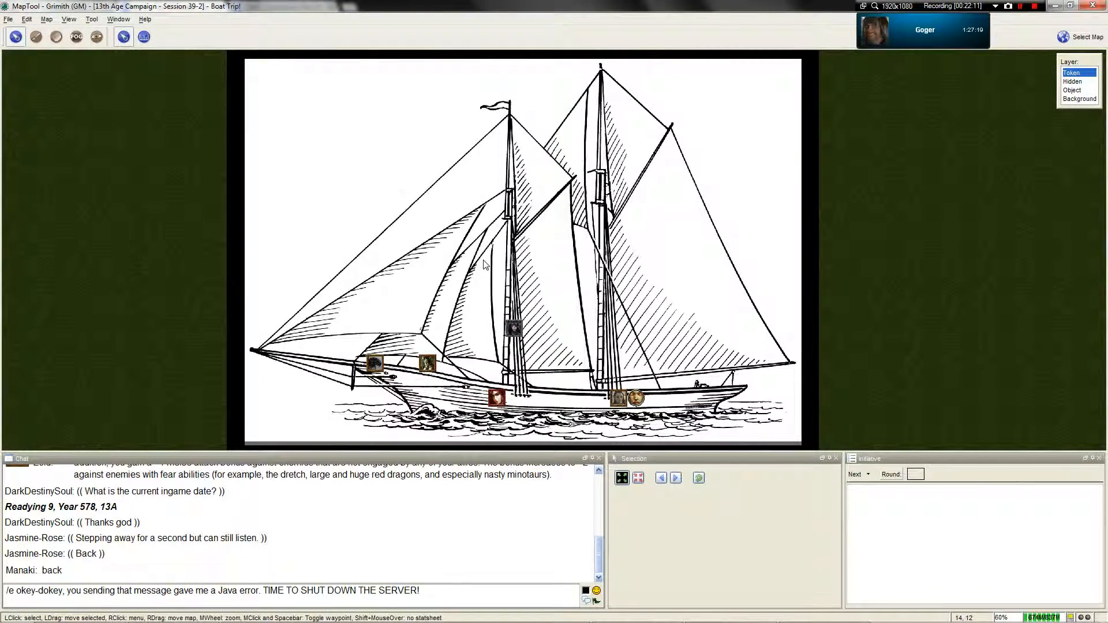